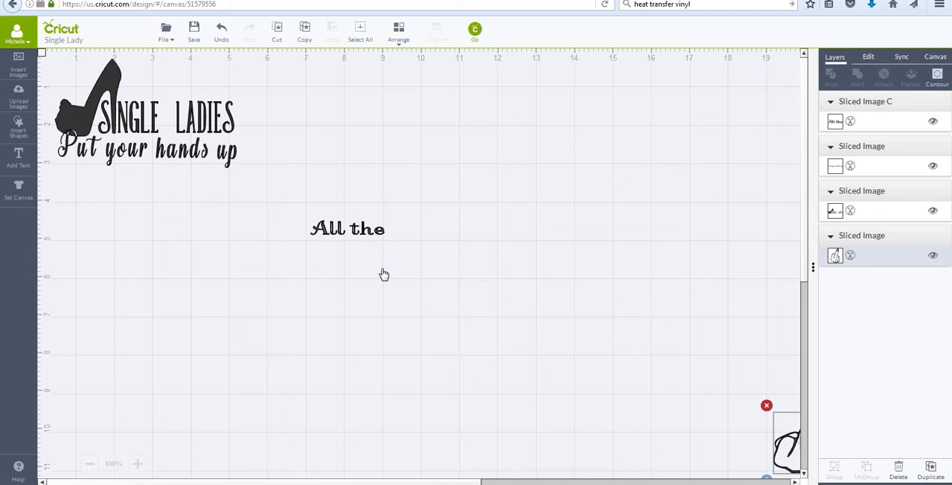
mouse_move(369, 235)
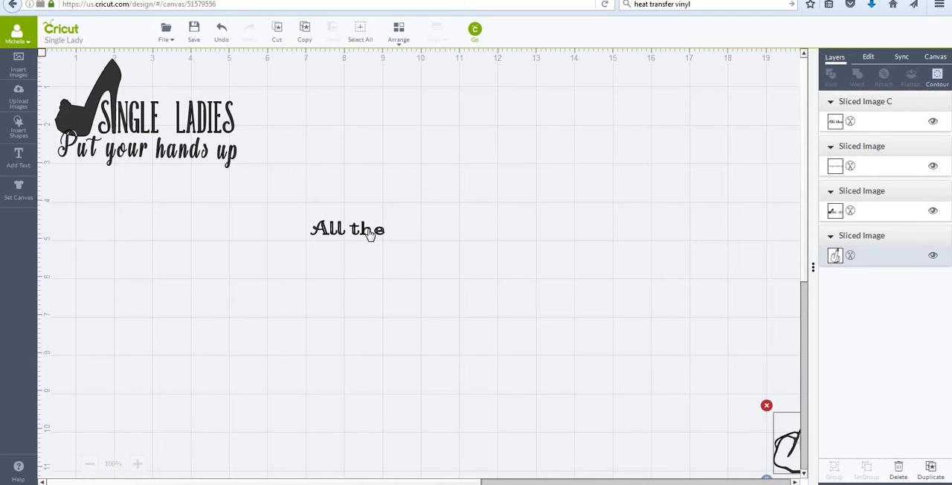
- Select the 'All the' text on the canvas so its editing handles appear
left_click(348, 229)
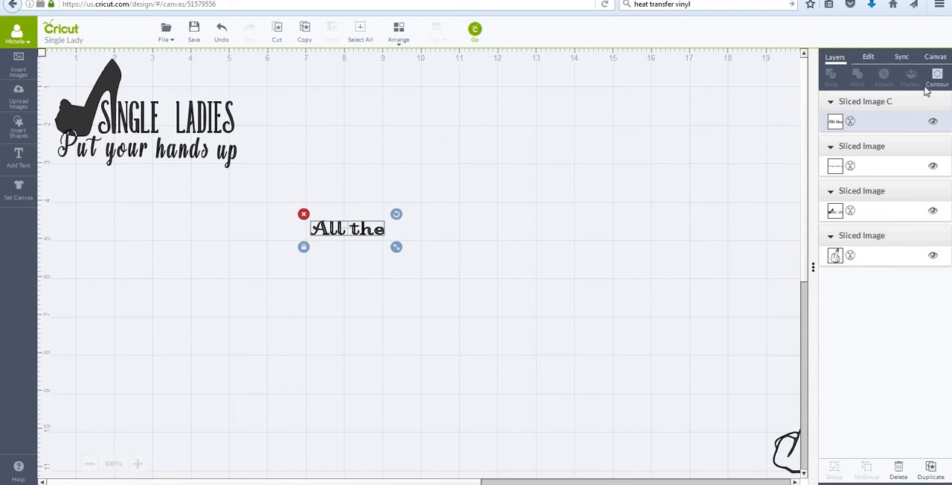
mouse_move(869, 88)
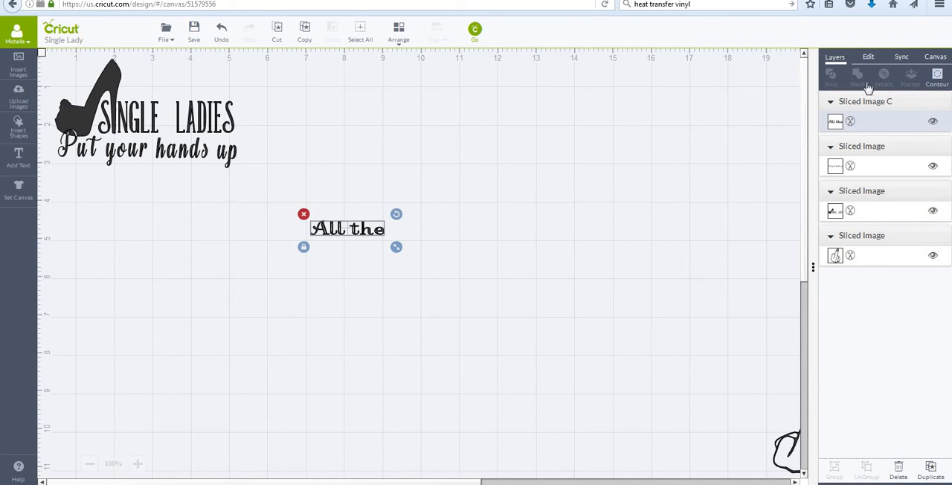
mouse_move(913, 88)
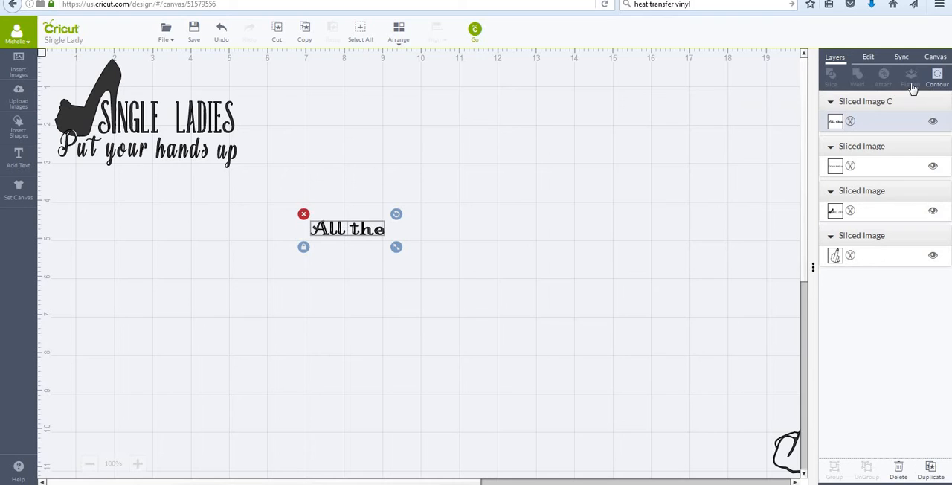
mouse_move(910, 74)
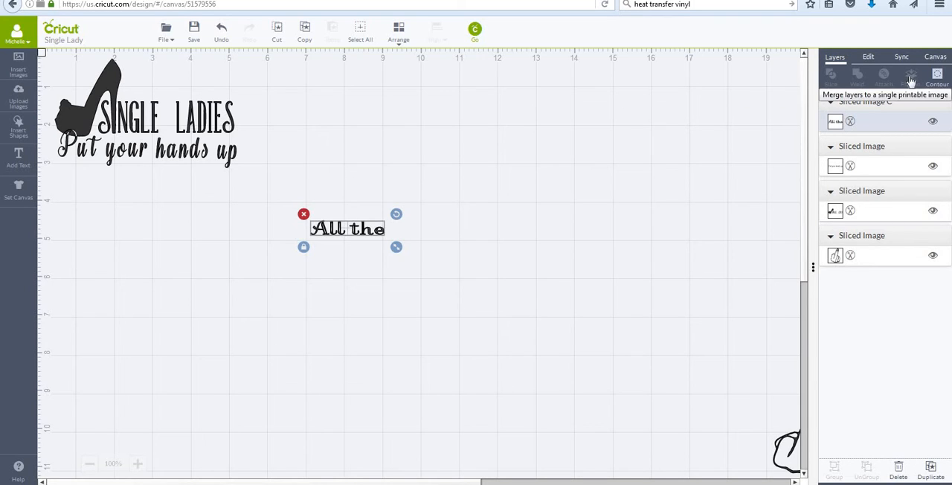
mouse_move(937, 74)
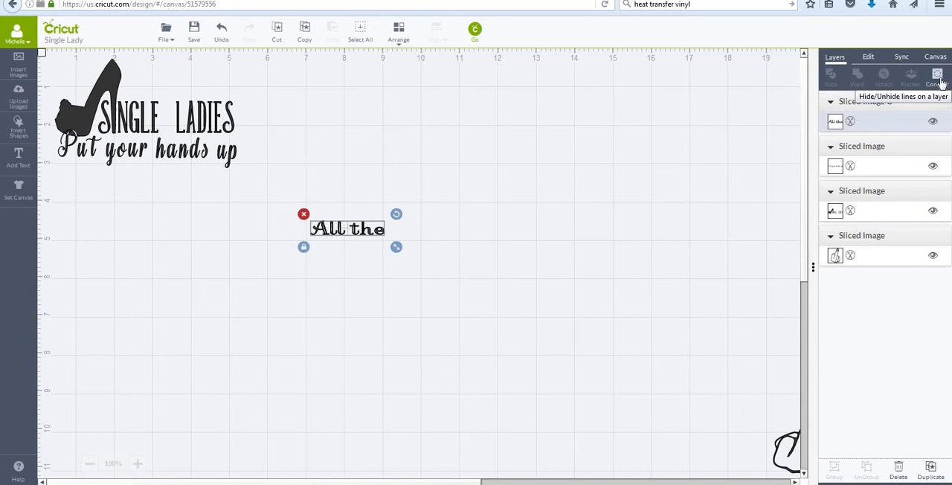
mouse_move(584, 212)
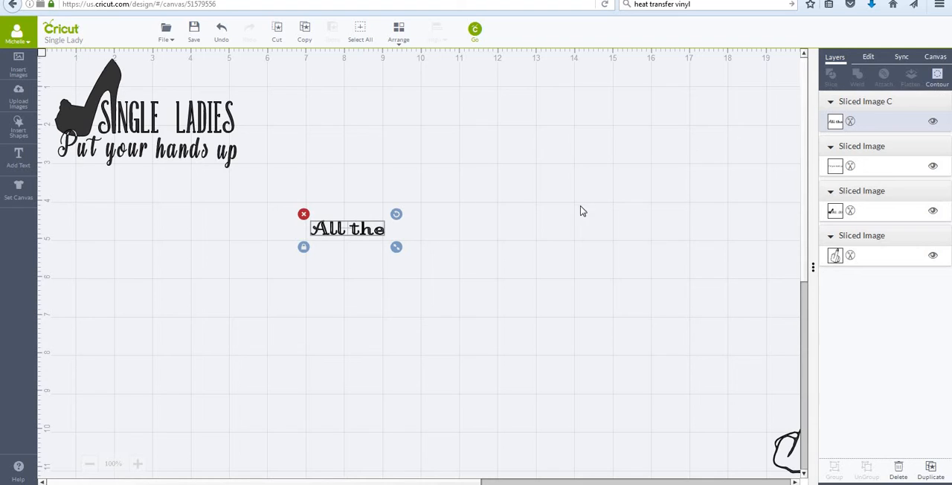
mouse_move(396, 249)
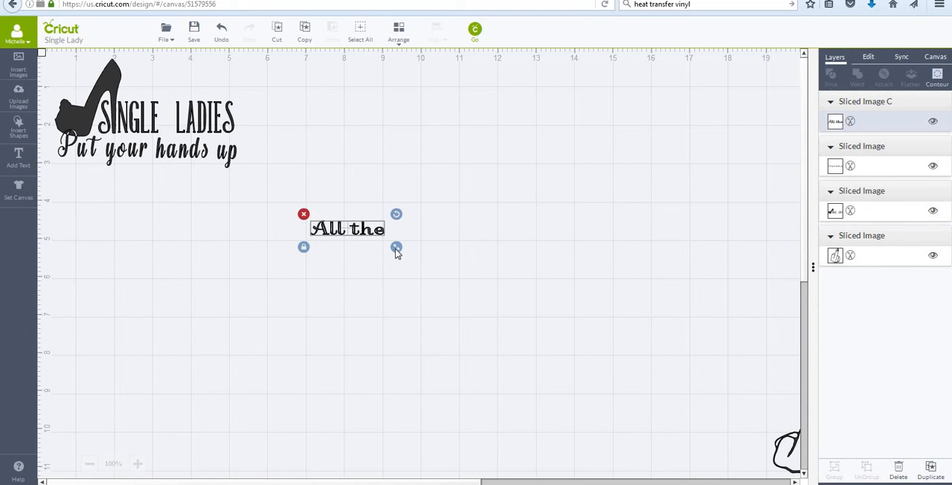
- Enlarge the 'All the' text by its corner handle to several times its size near mid-canvas
left_click_drag(396, 249, 378, 244)
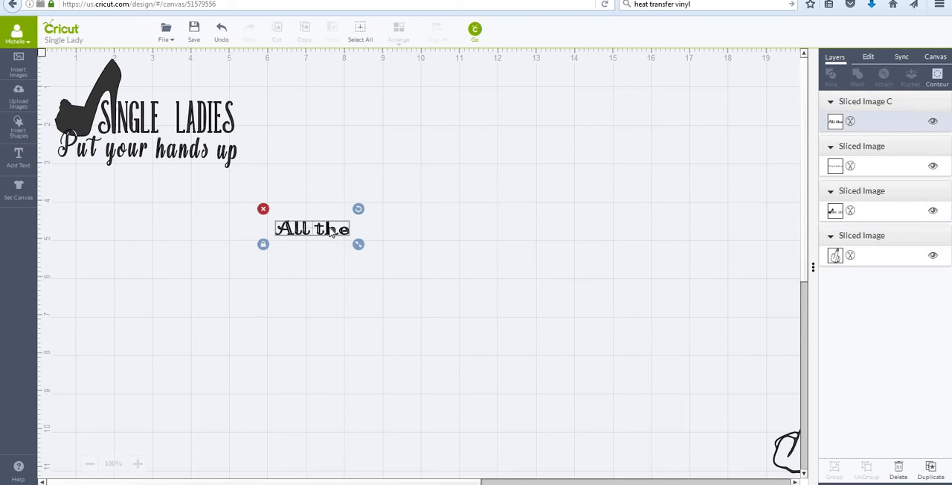
left_click_drag(358, 244, 479, 265)
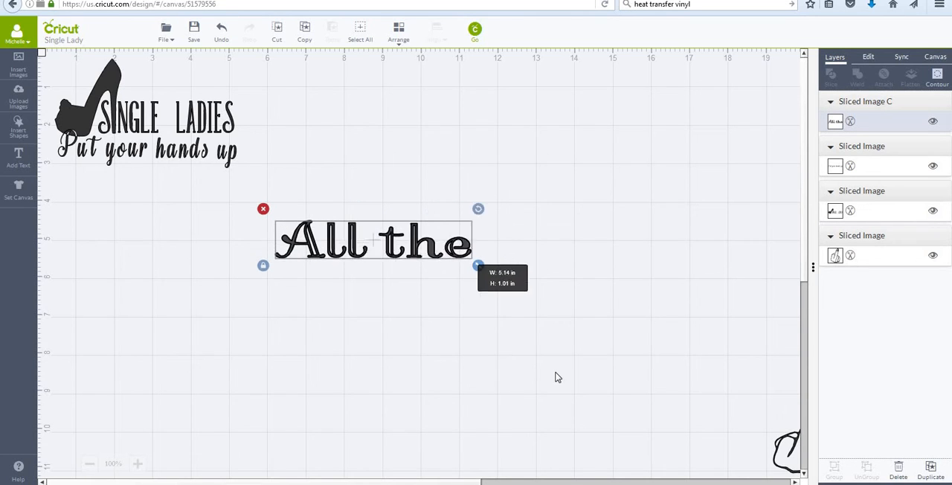
left_click_drag(479, 264, 613, 292)
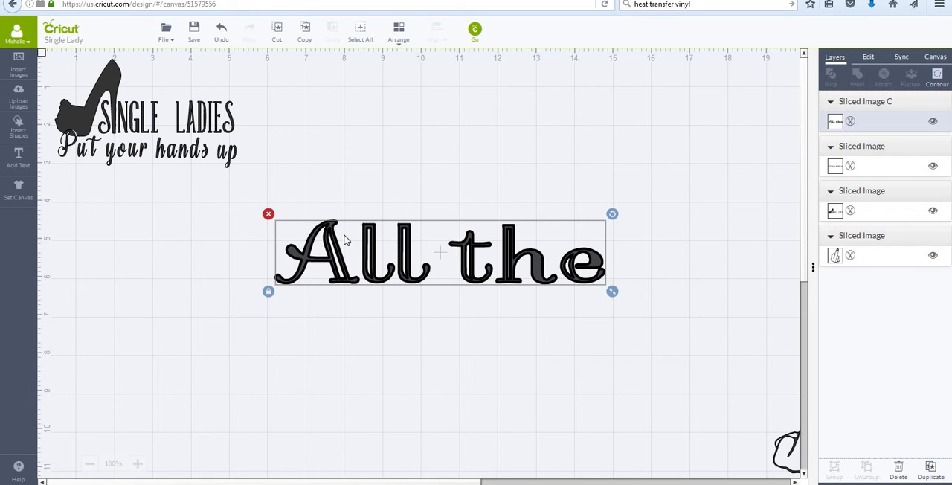
mouse_move(616, 298)
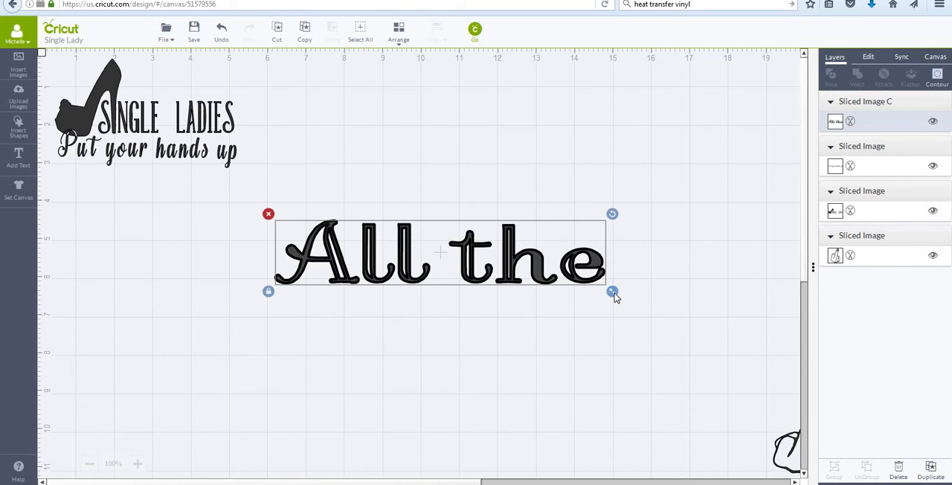
left_click_drag(613, 292, 666, 301)
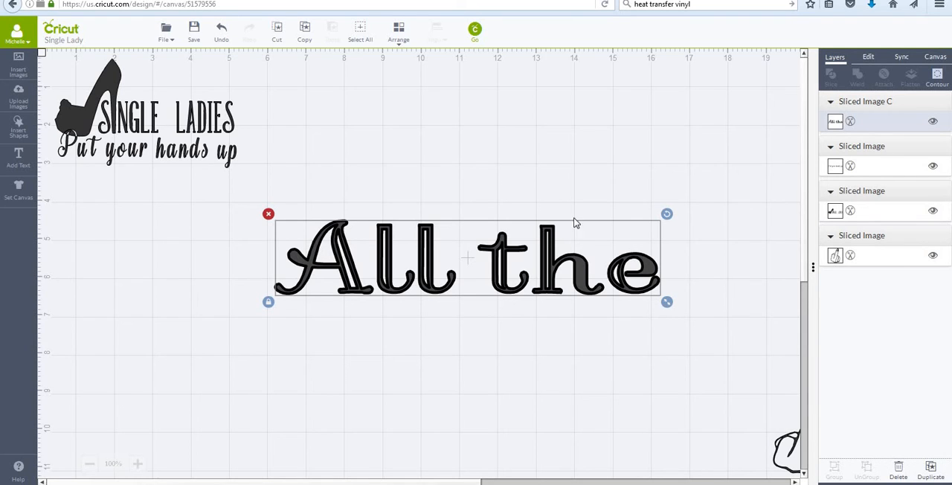
mouse_move(876, 122)
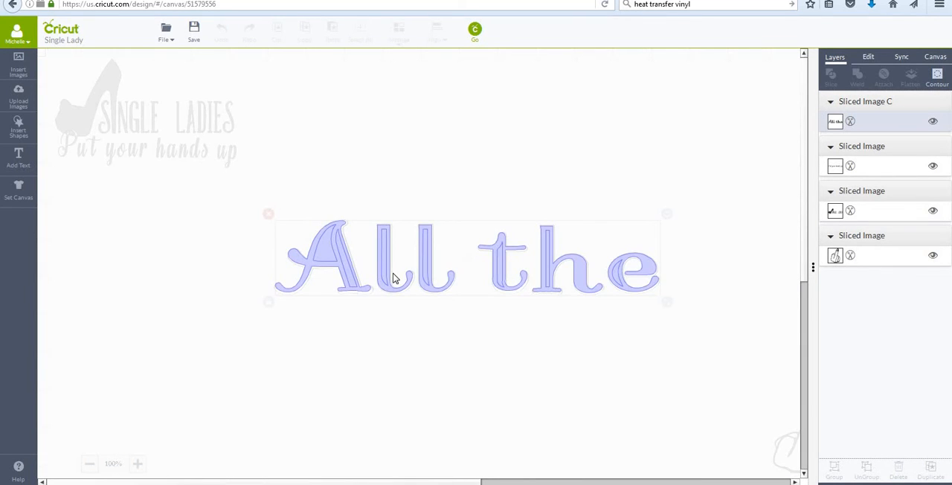
mouse_move(645, 198)
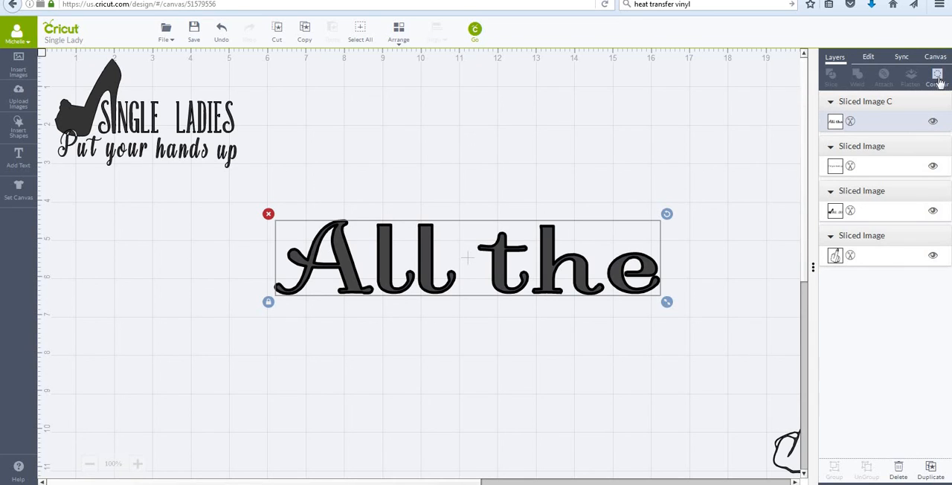
mouse_move(721, 100)
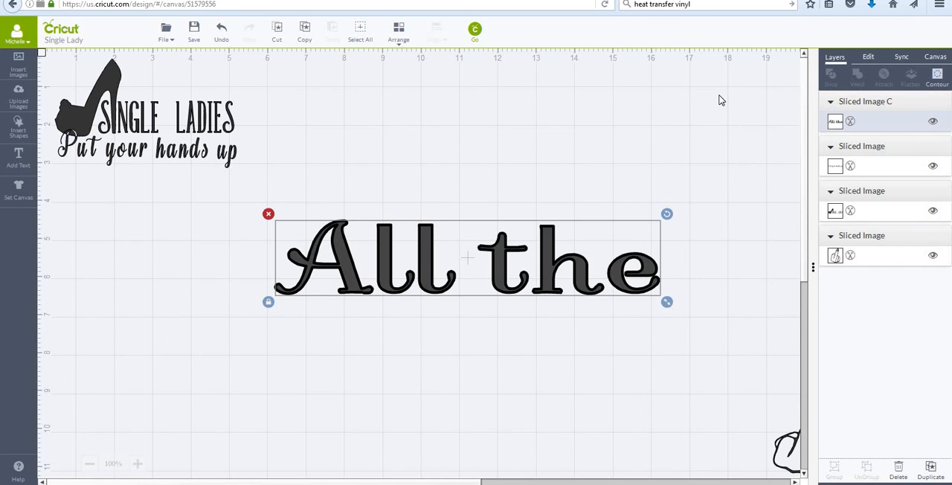